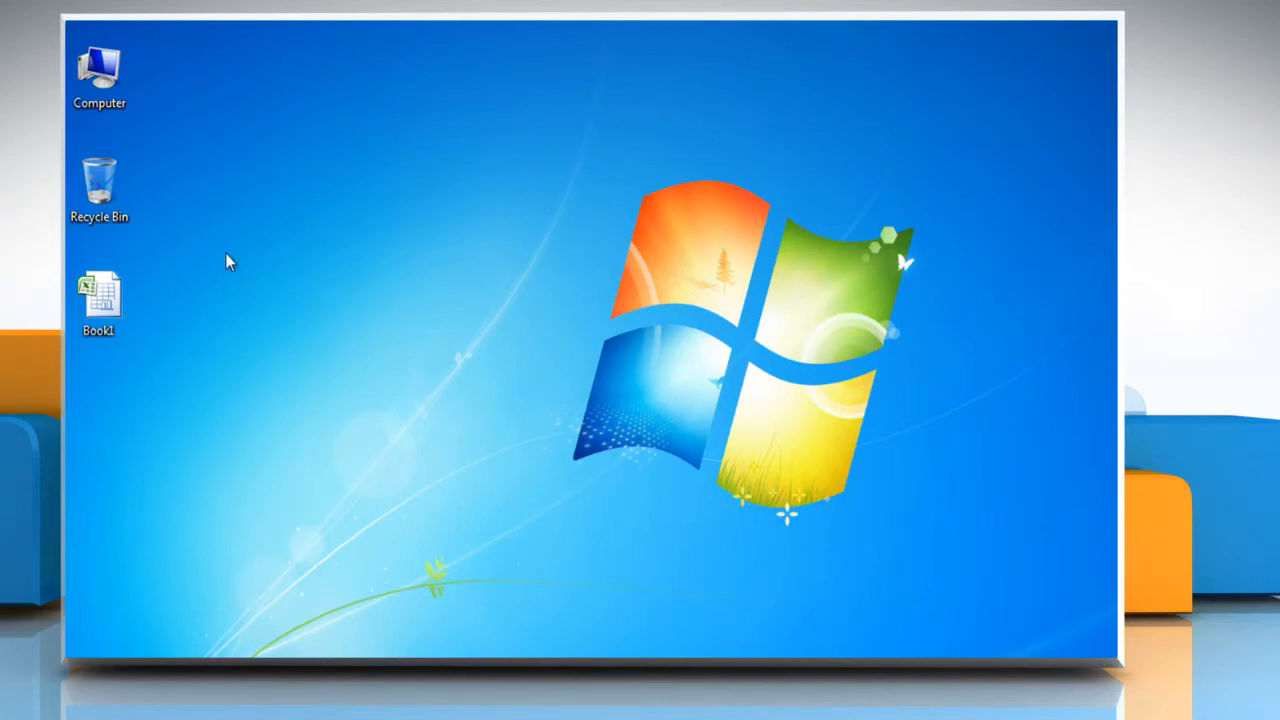
- Open the Book1 workbook from its desktop icon's right-click menu
right_click(97, 295)
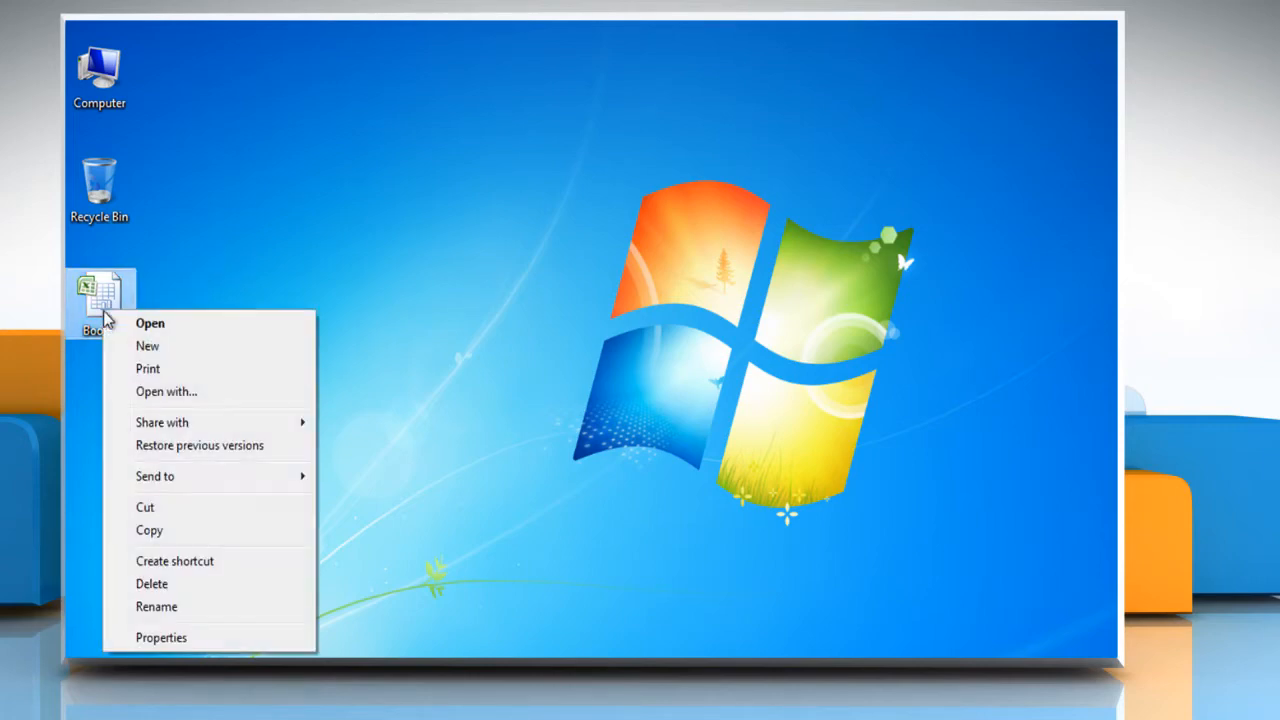
click(149, 322)
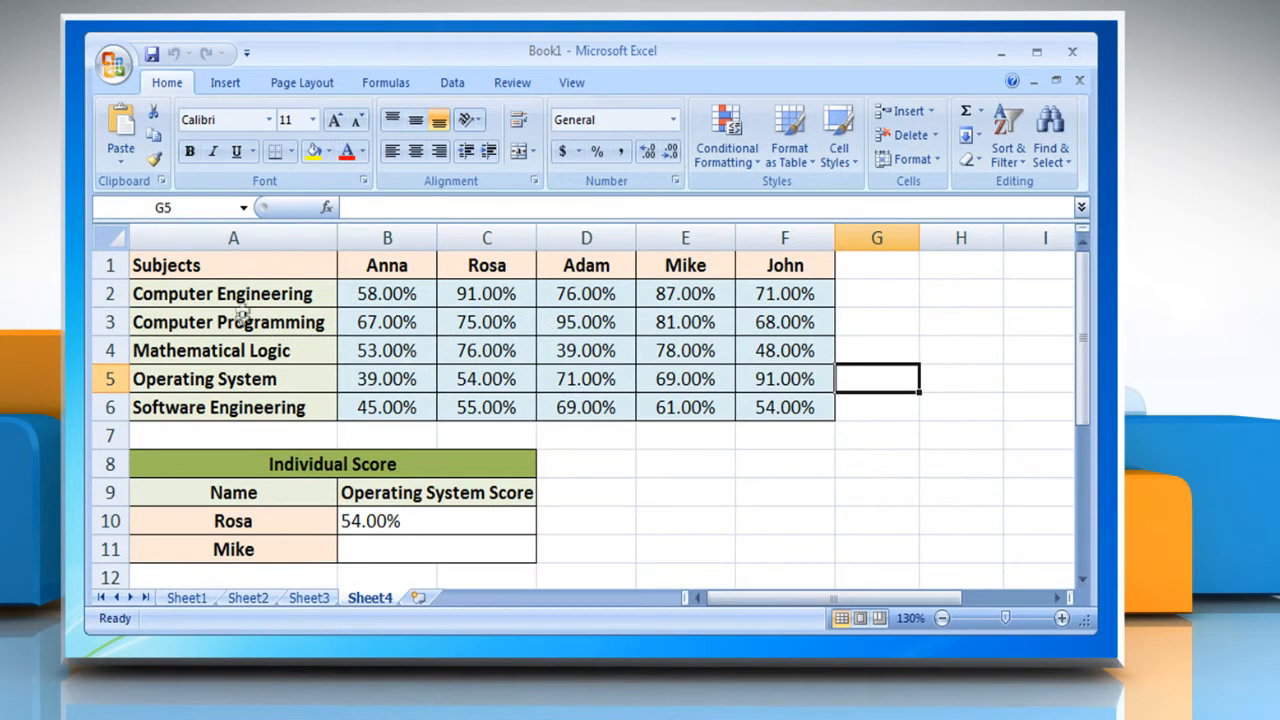
mouse_move(653, 237)
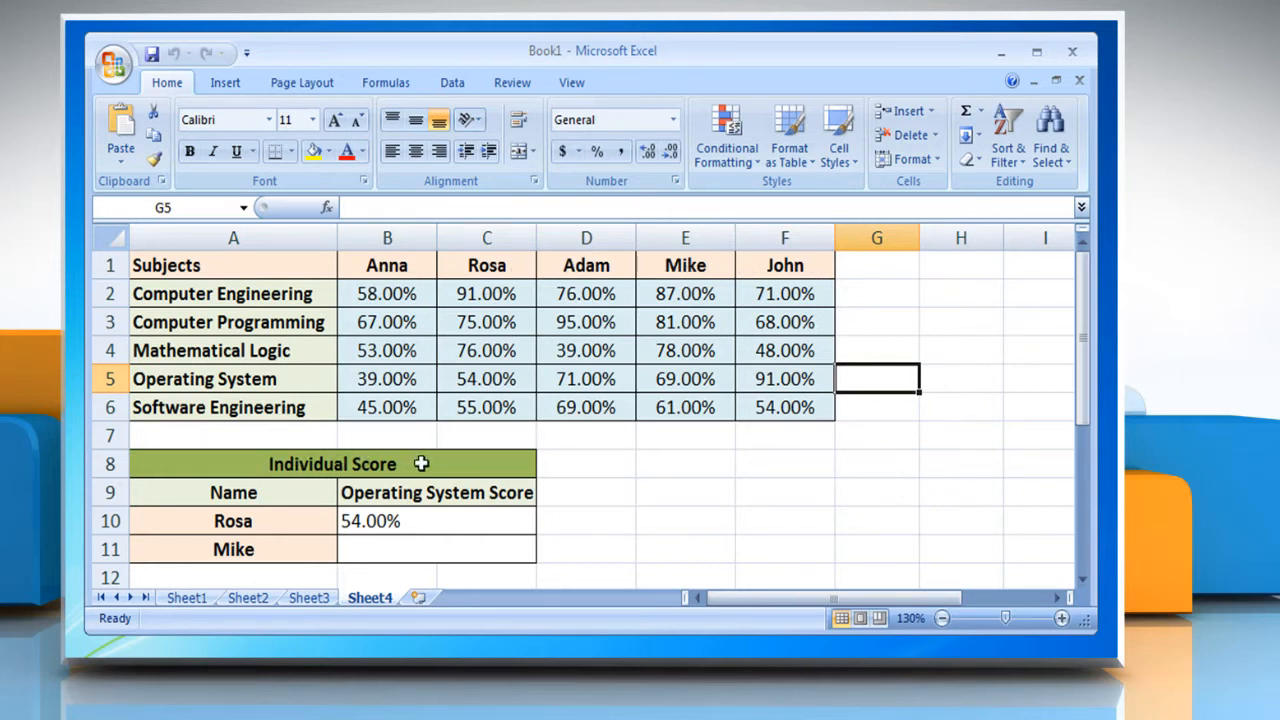
mouse_move(313, 420)
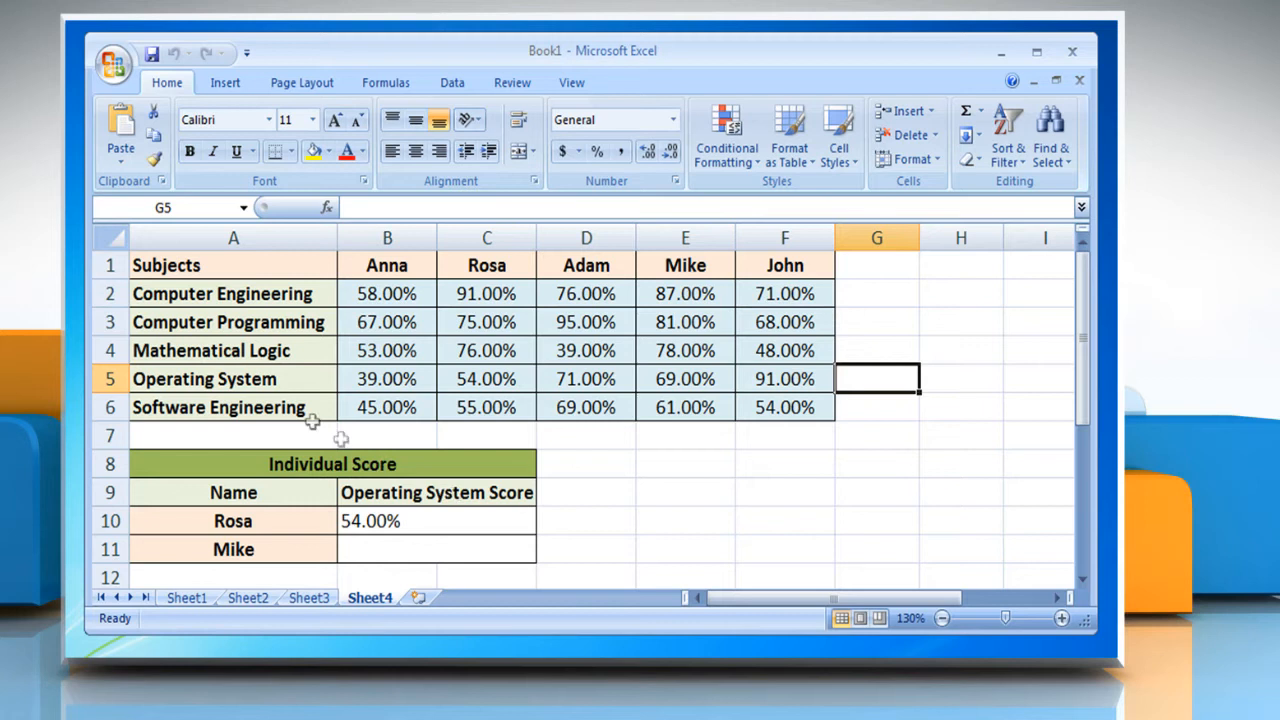
mouse_move(290, 521)
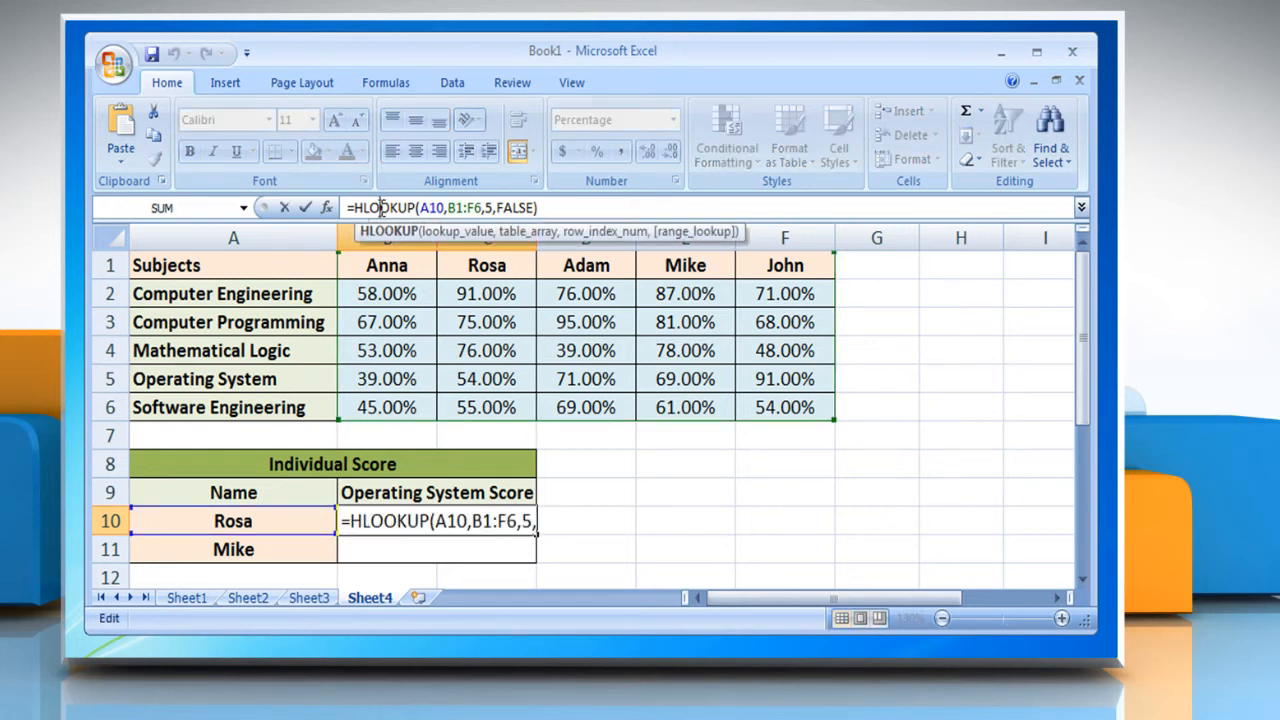
mouse_move(388, 231)
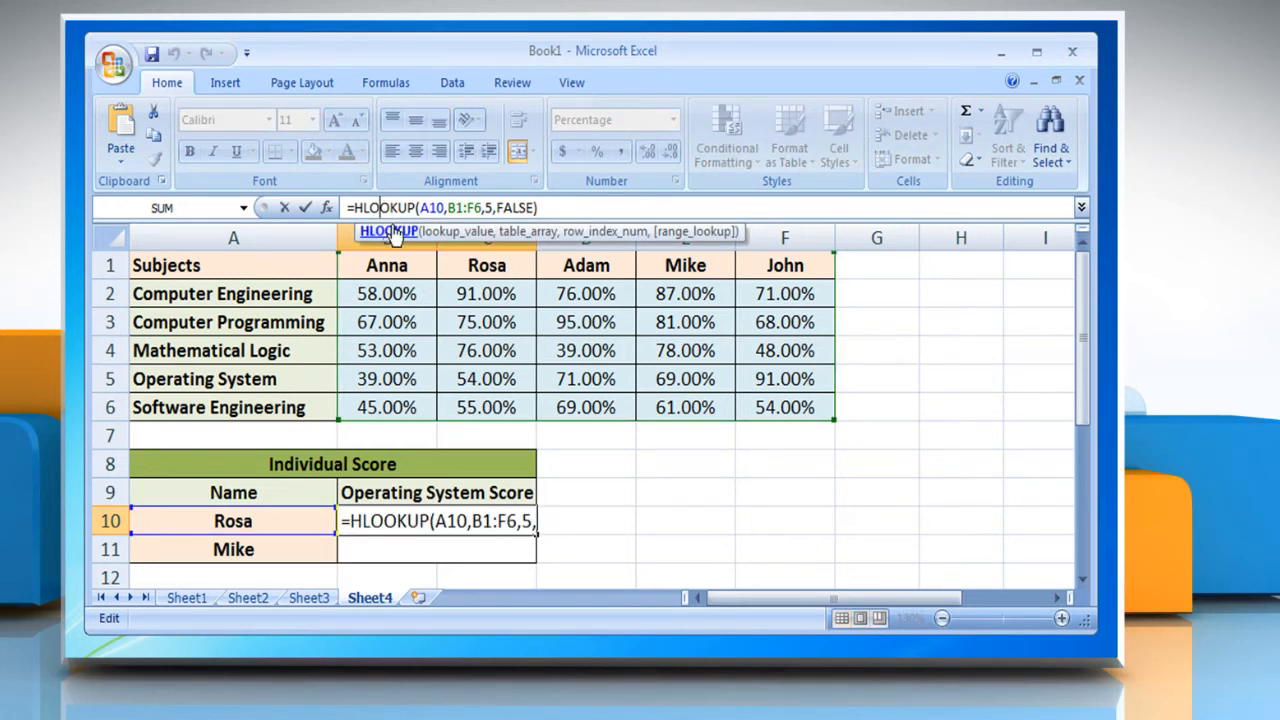
mouse_move(458, 237)
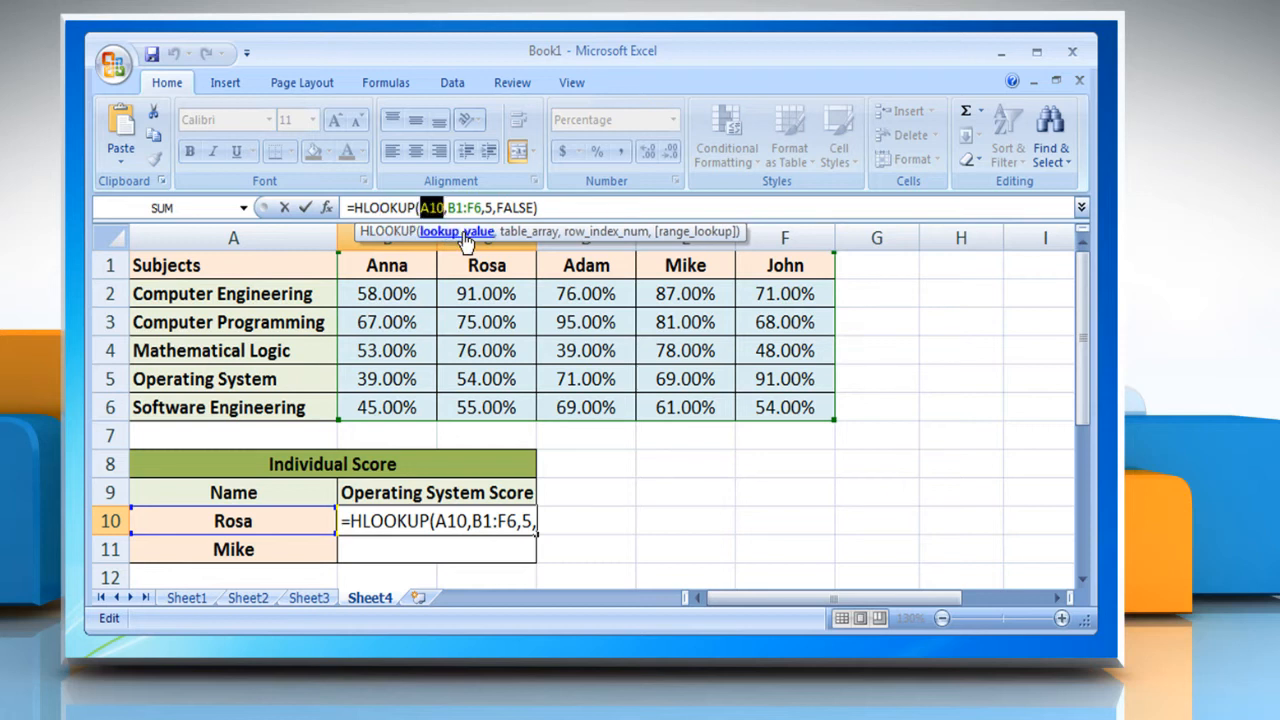
mouse_move(253, 514)
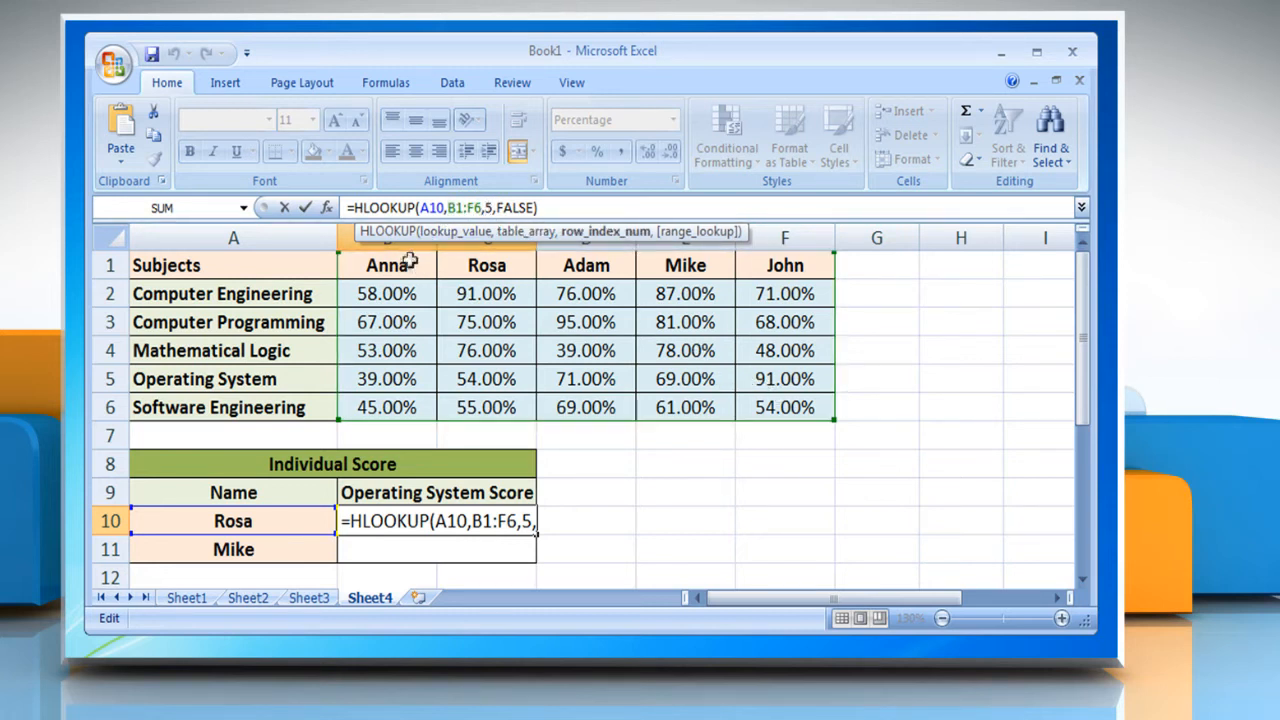
mouse_move(370, 358)
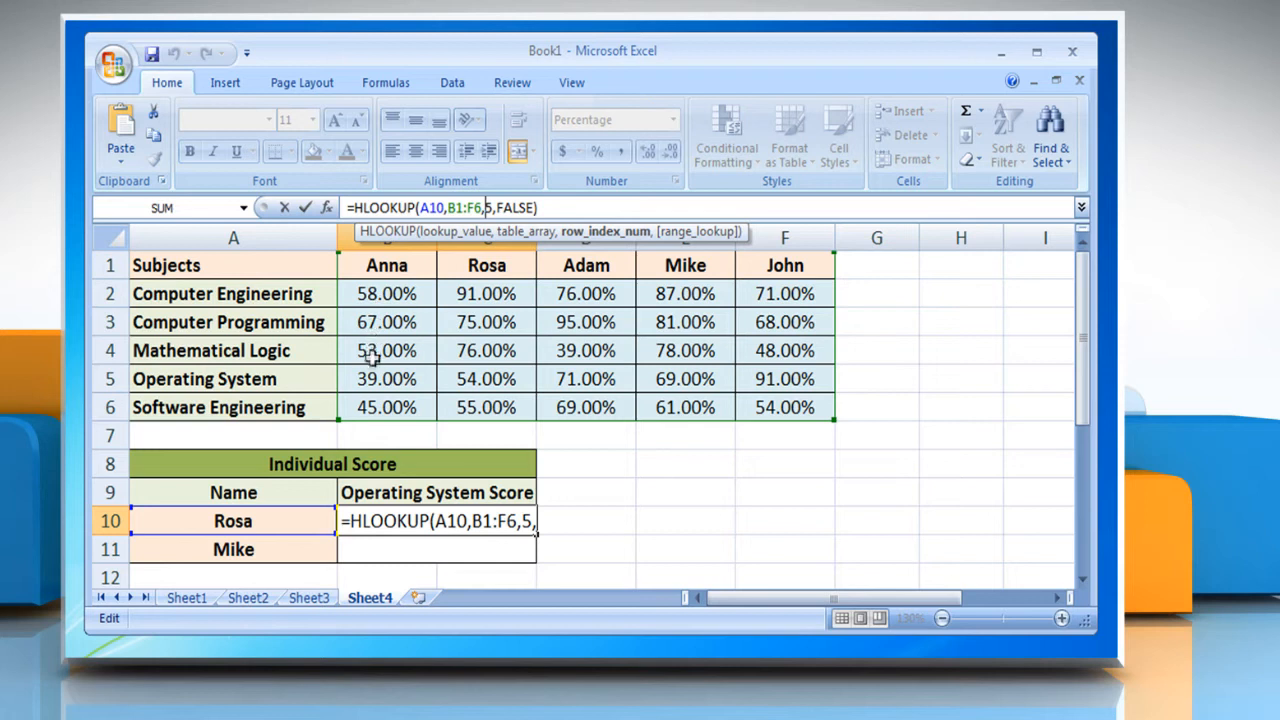
mouse_move(735, 382)
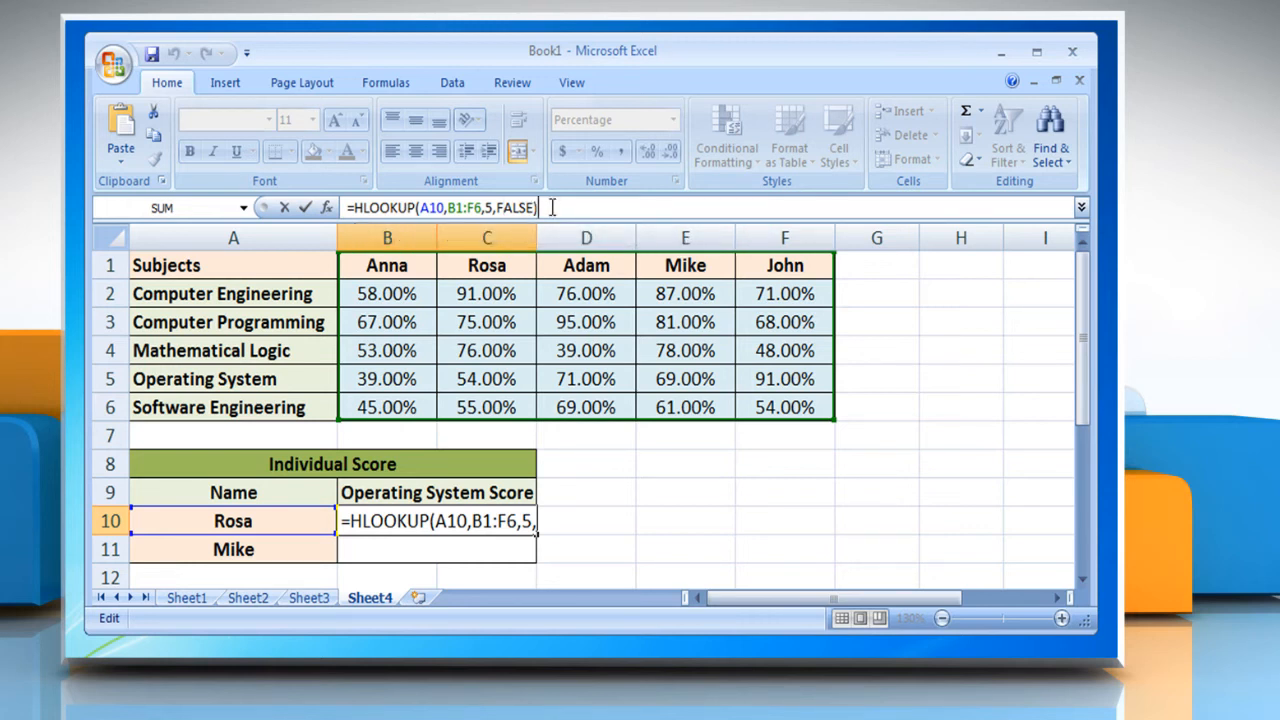
- Confirm =HLOOKUP(A10,B1:F6,5,FALSE) in B10 so Rosa's score shows 54.00%
key(Return)
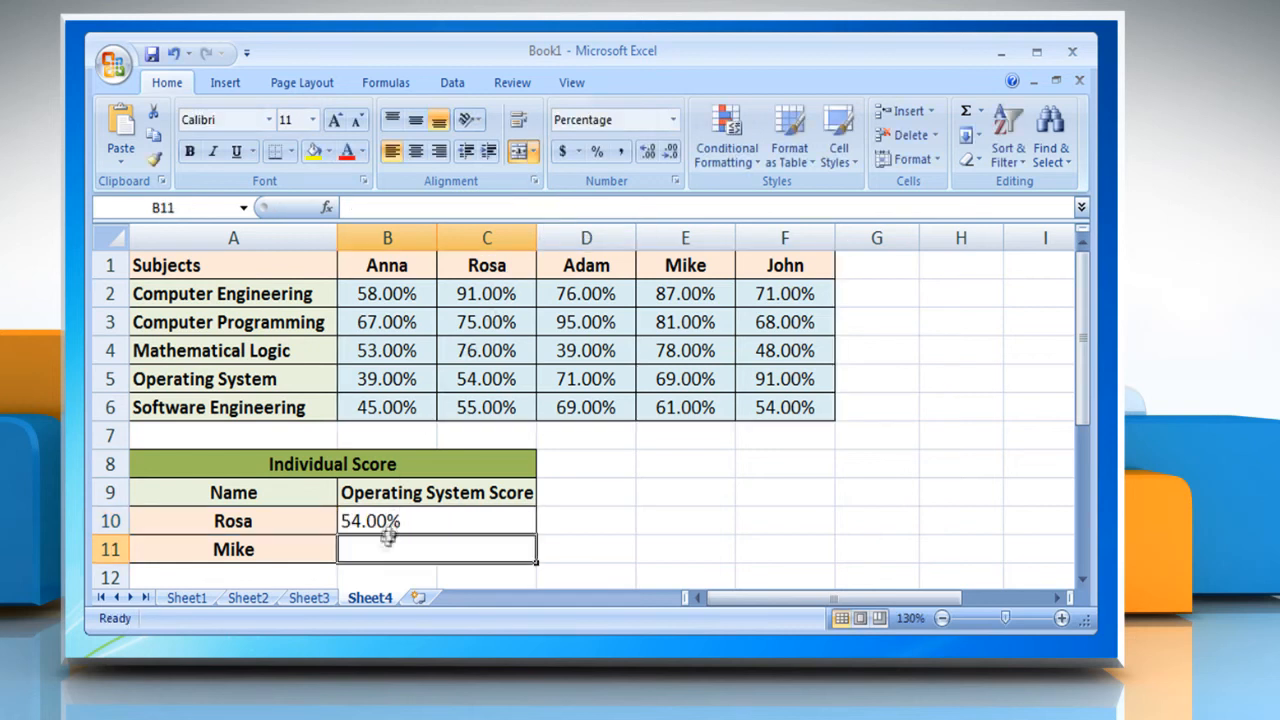
- Type =HLOOKUP(A11,B1:F6,5,F into B11 for Mike's Operating System score
text(=HLOOKUP(A11,)
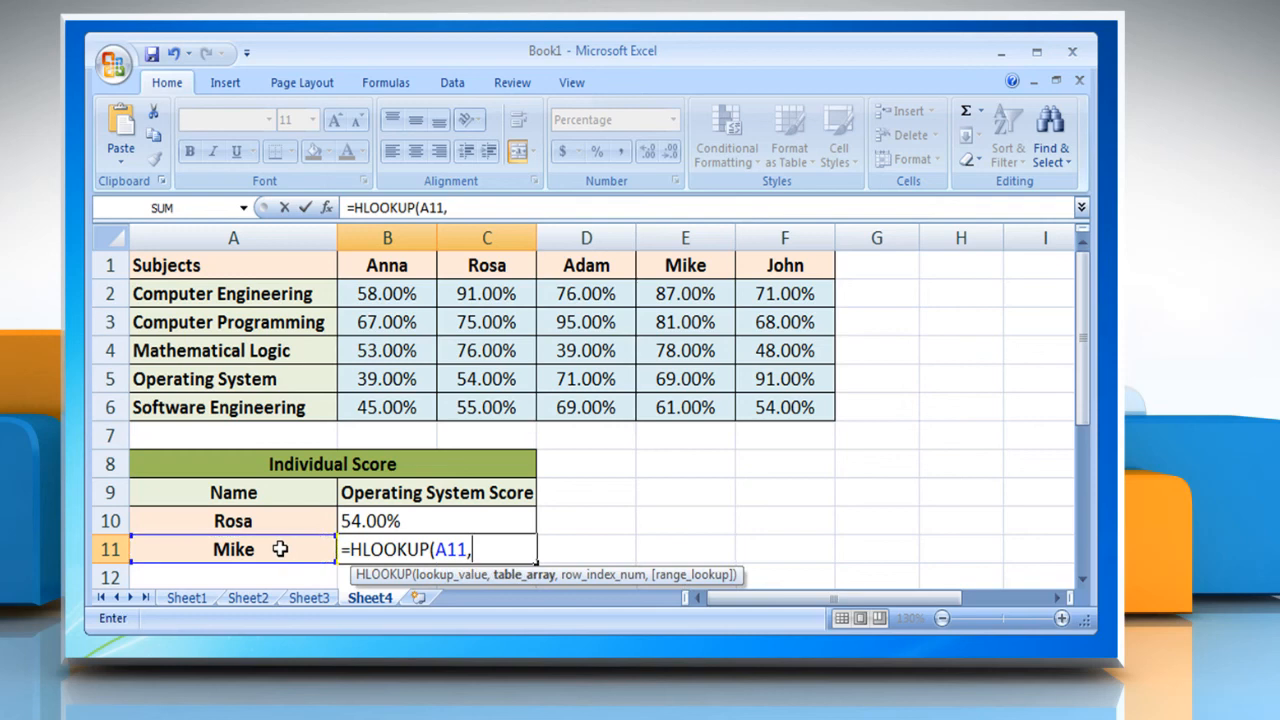
text(B1:F6,5,F)
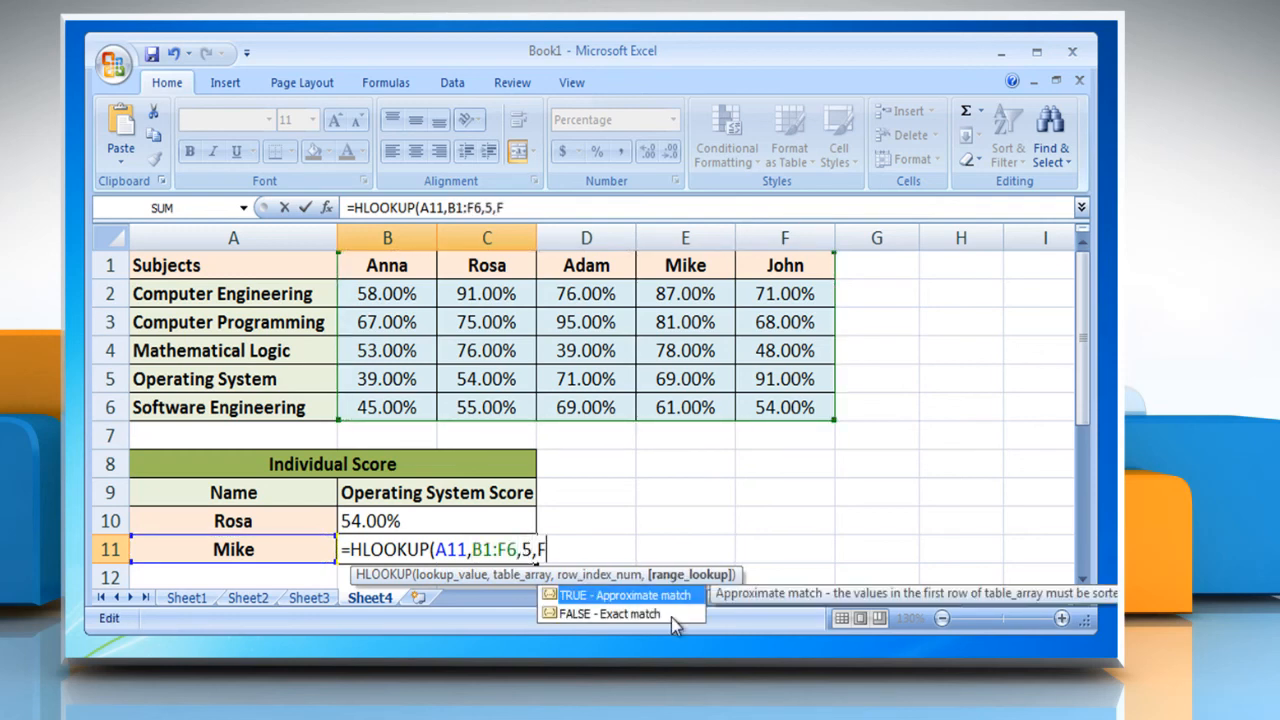